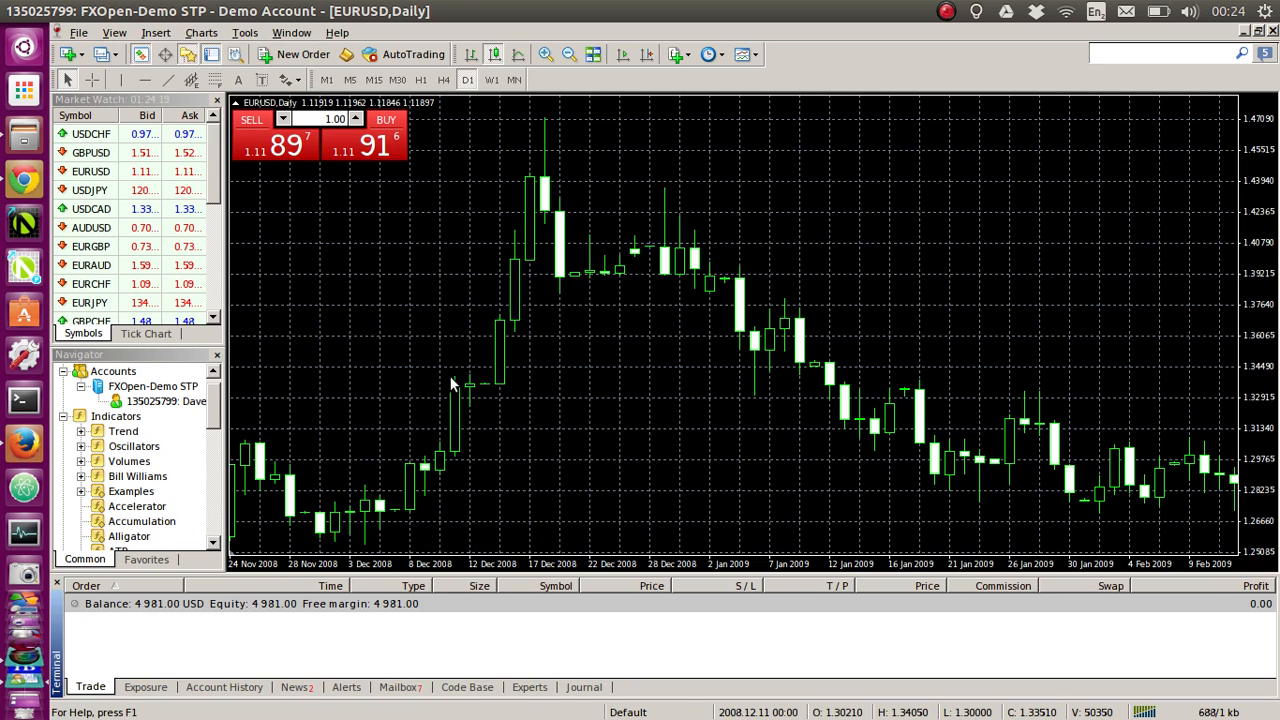
mouse_move(610, 374)
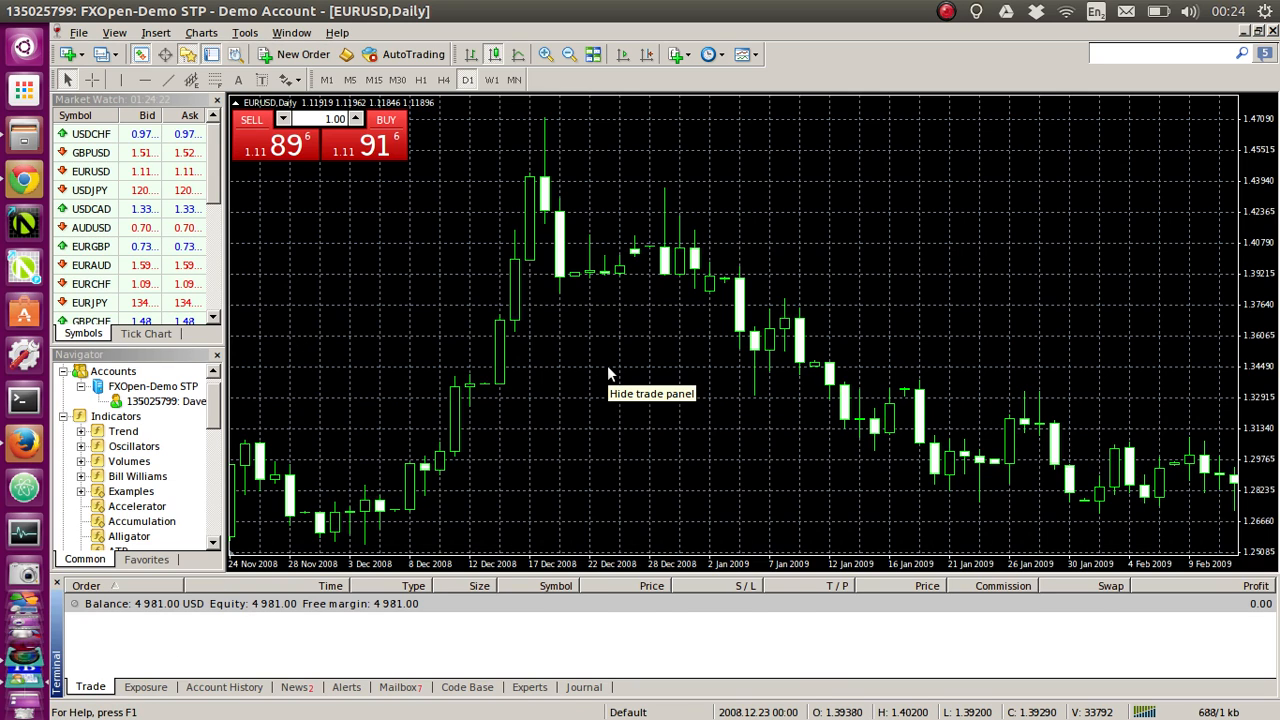
Place a 1.00-lot Buy order on EURUSD, opening at 1.11916.
right_click(610, 374)
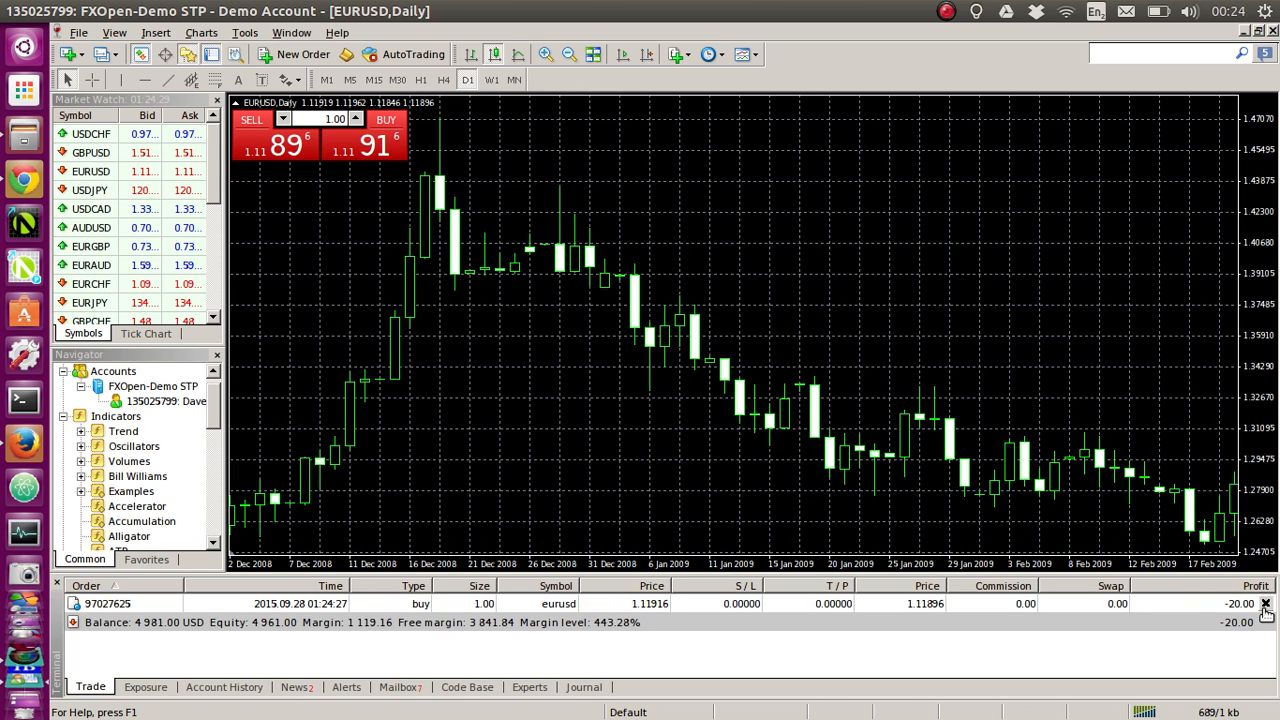
Close the open EURUSD buy trade, leaving the balance at 4 961.00 USD.
click(1264, 604)
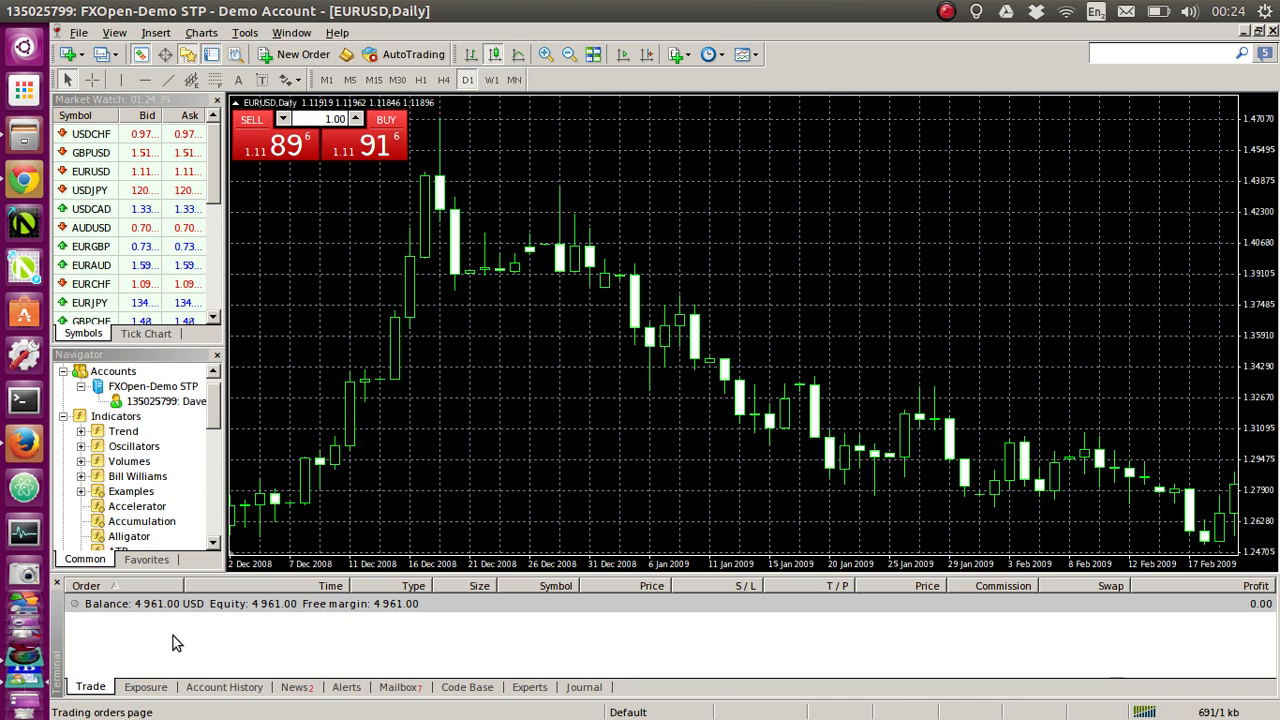
mouse_move(264, 550)
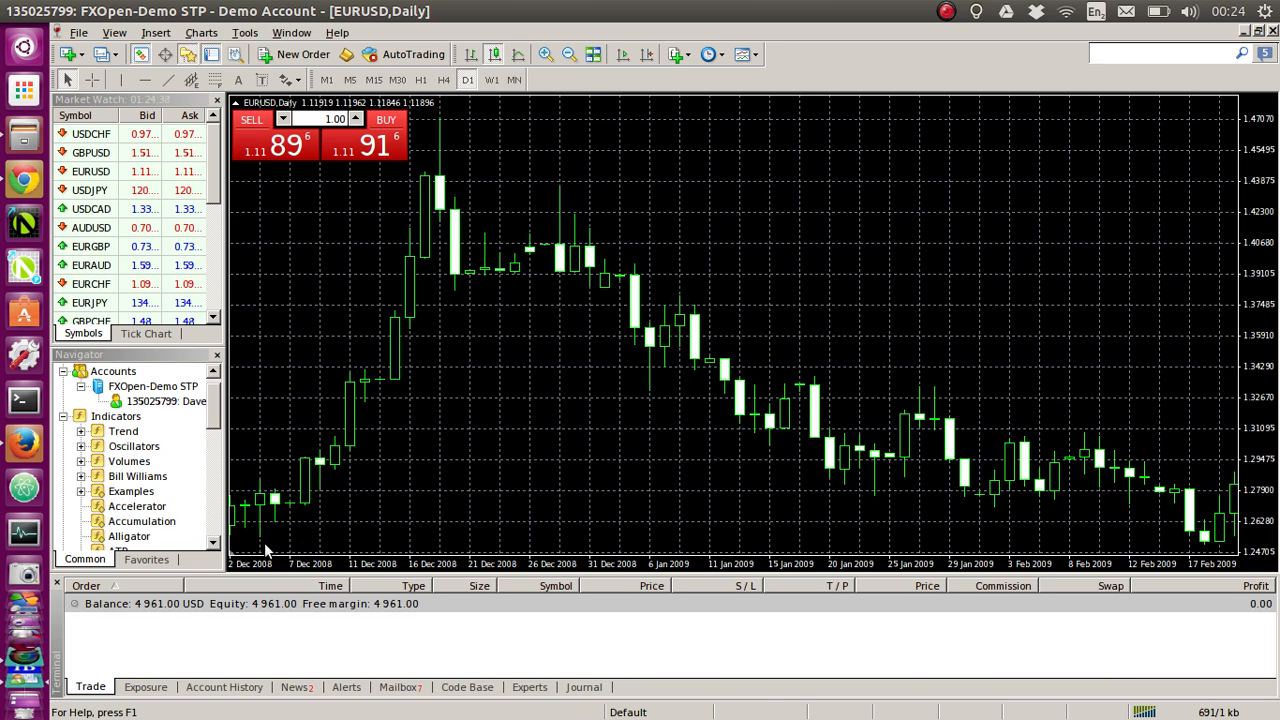
mouse_move(352, 482)
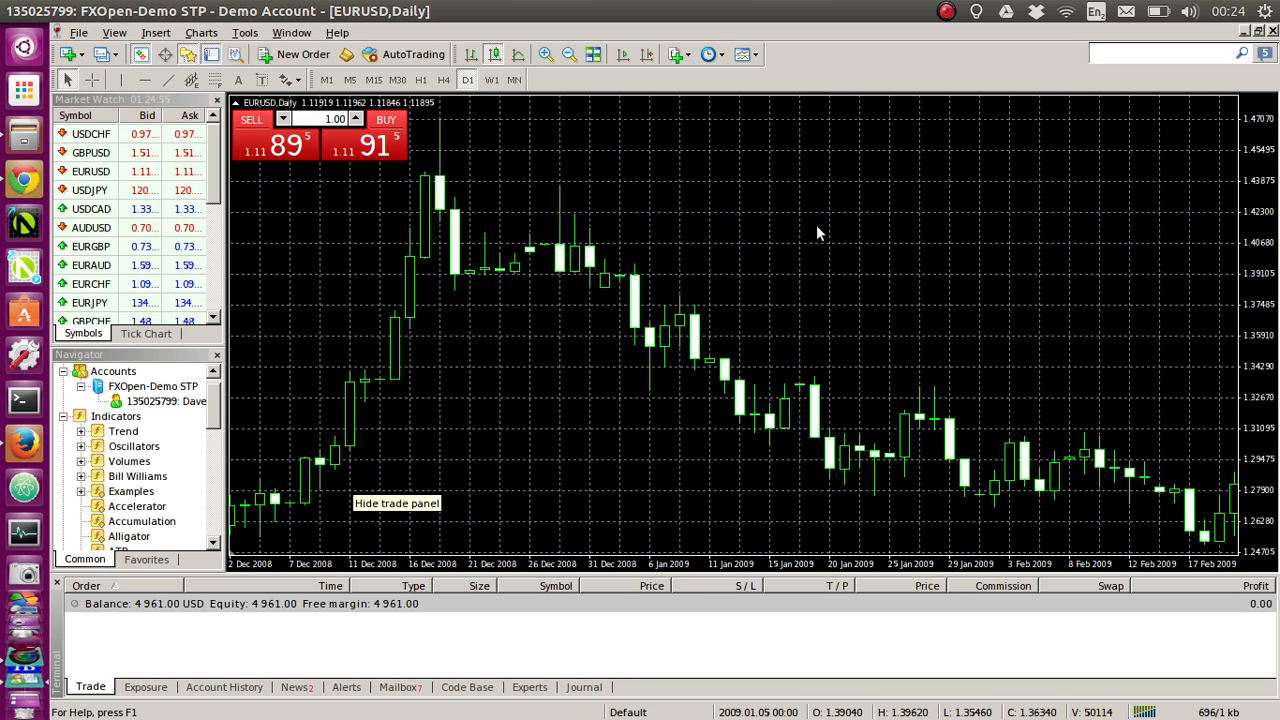
mouse_move(924, 36)
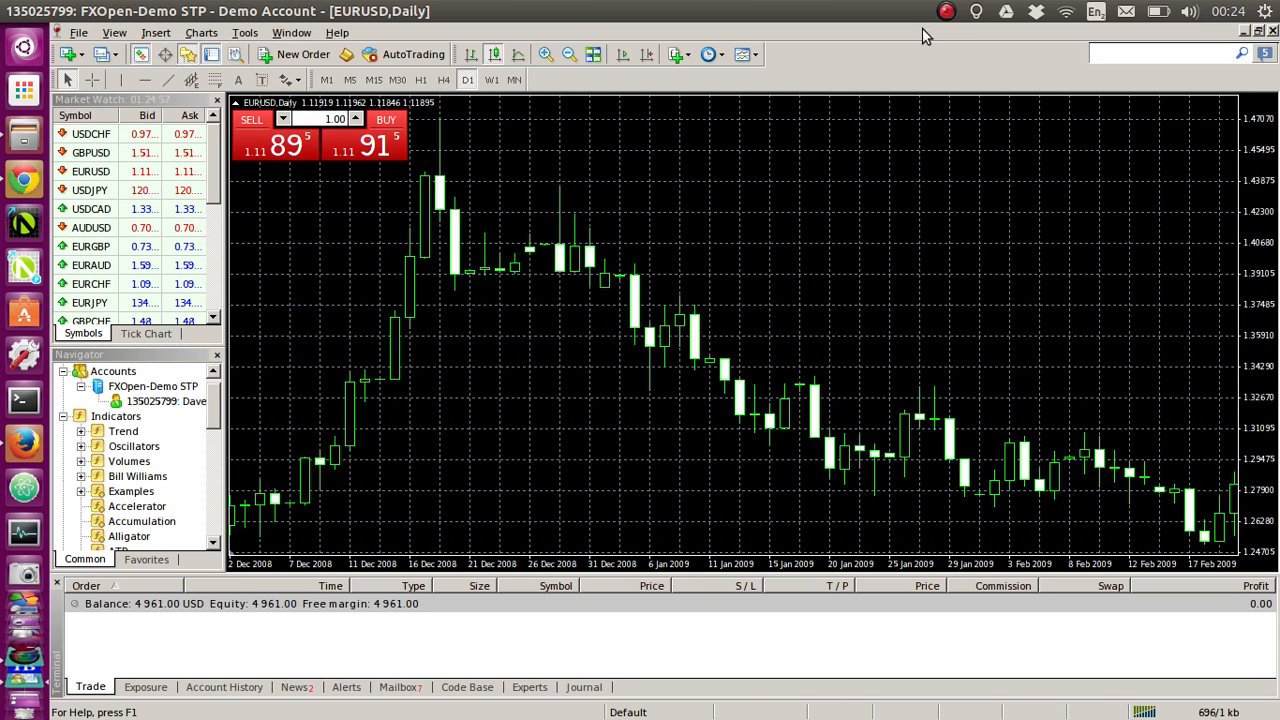